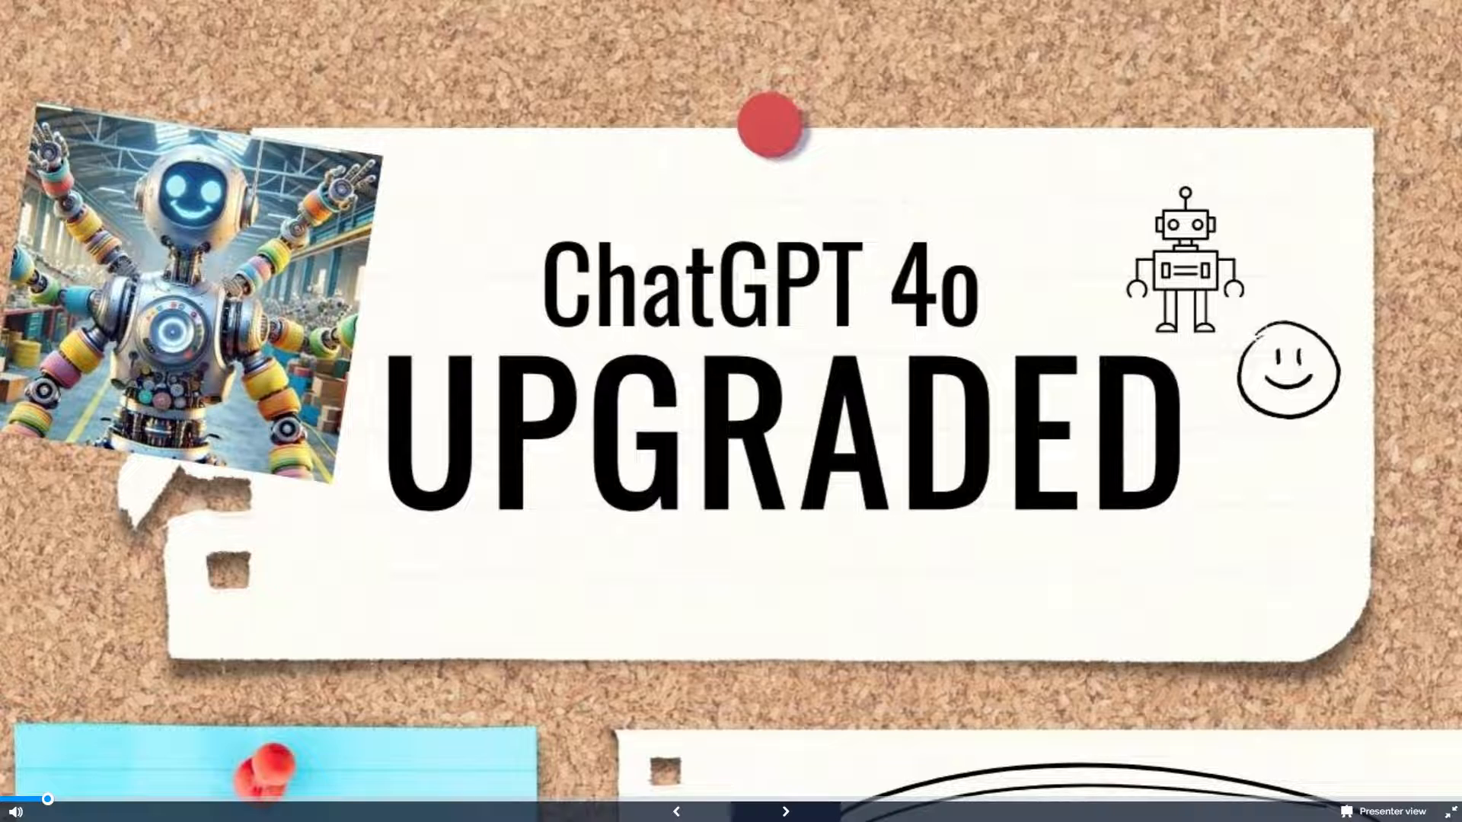
Step: Advance the Canva presentation past the title, Model Improvements and Key Upgrades slides
click(786, 810)
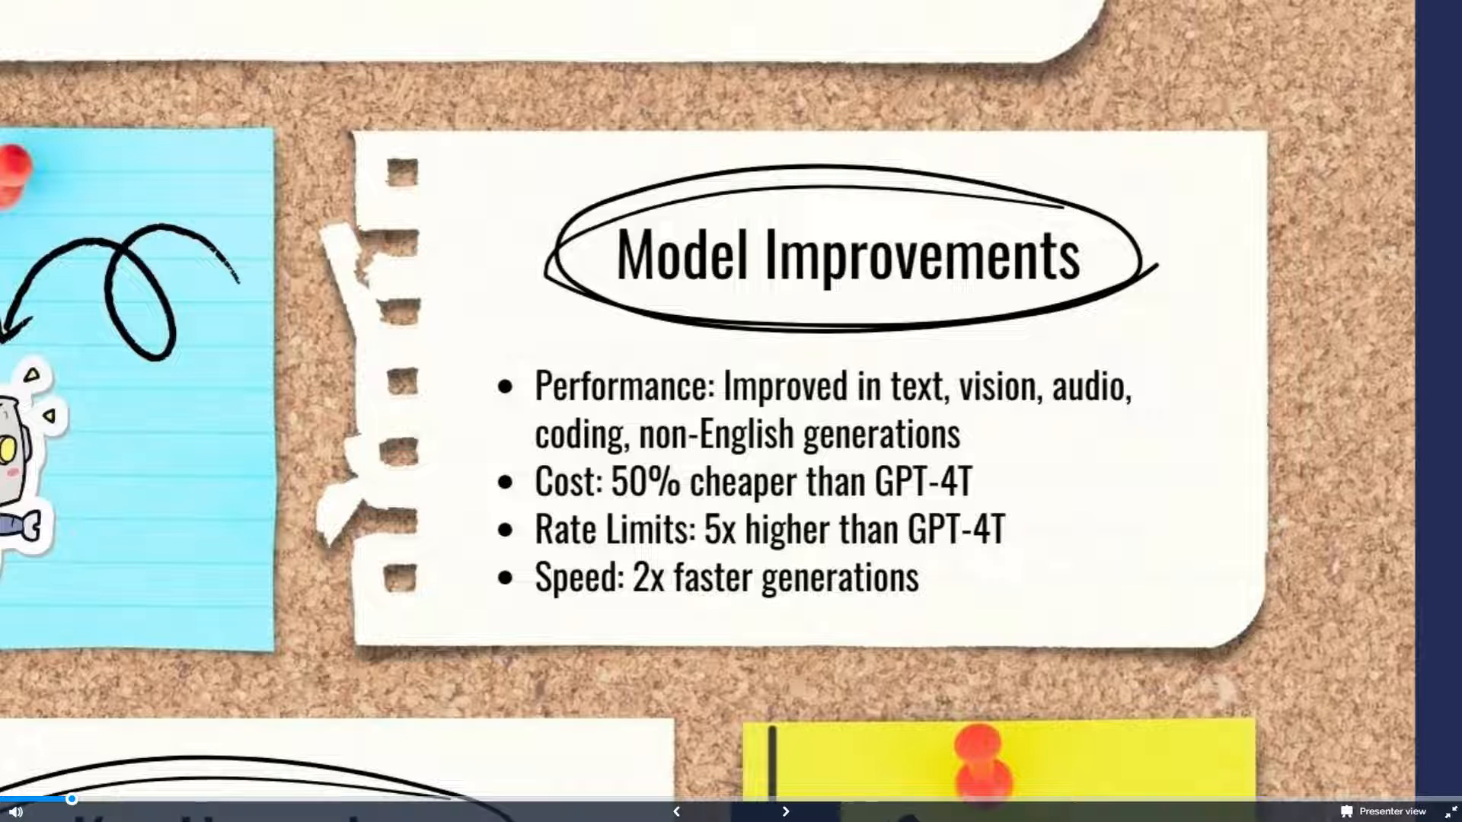
click(785, 810)
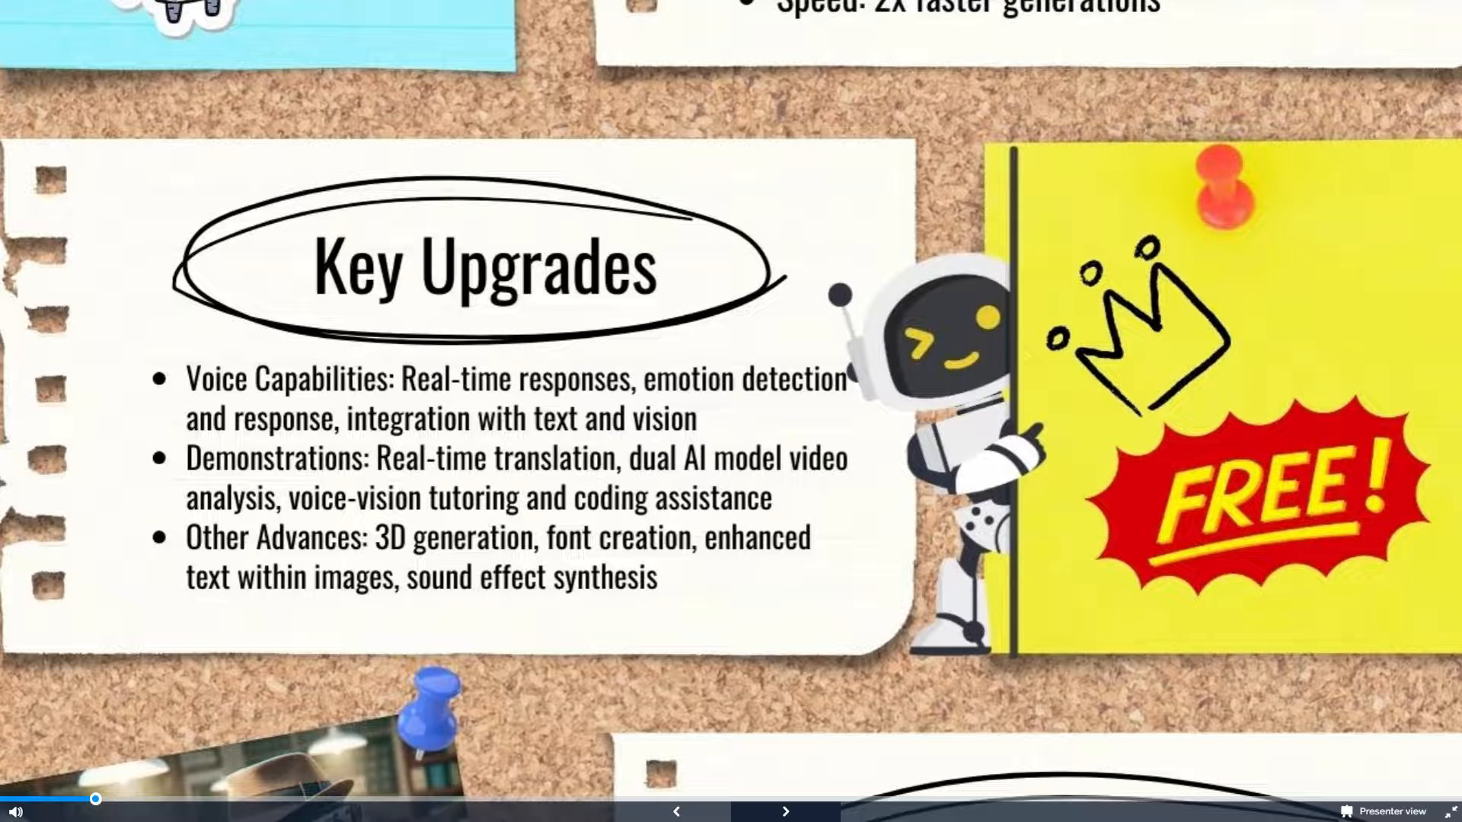
click(784, 810)
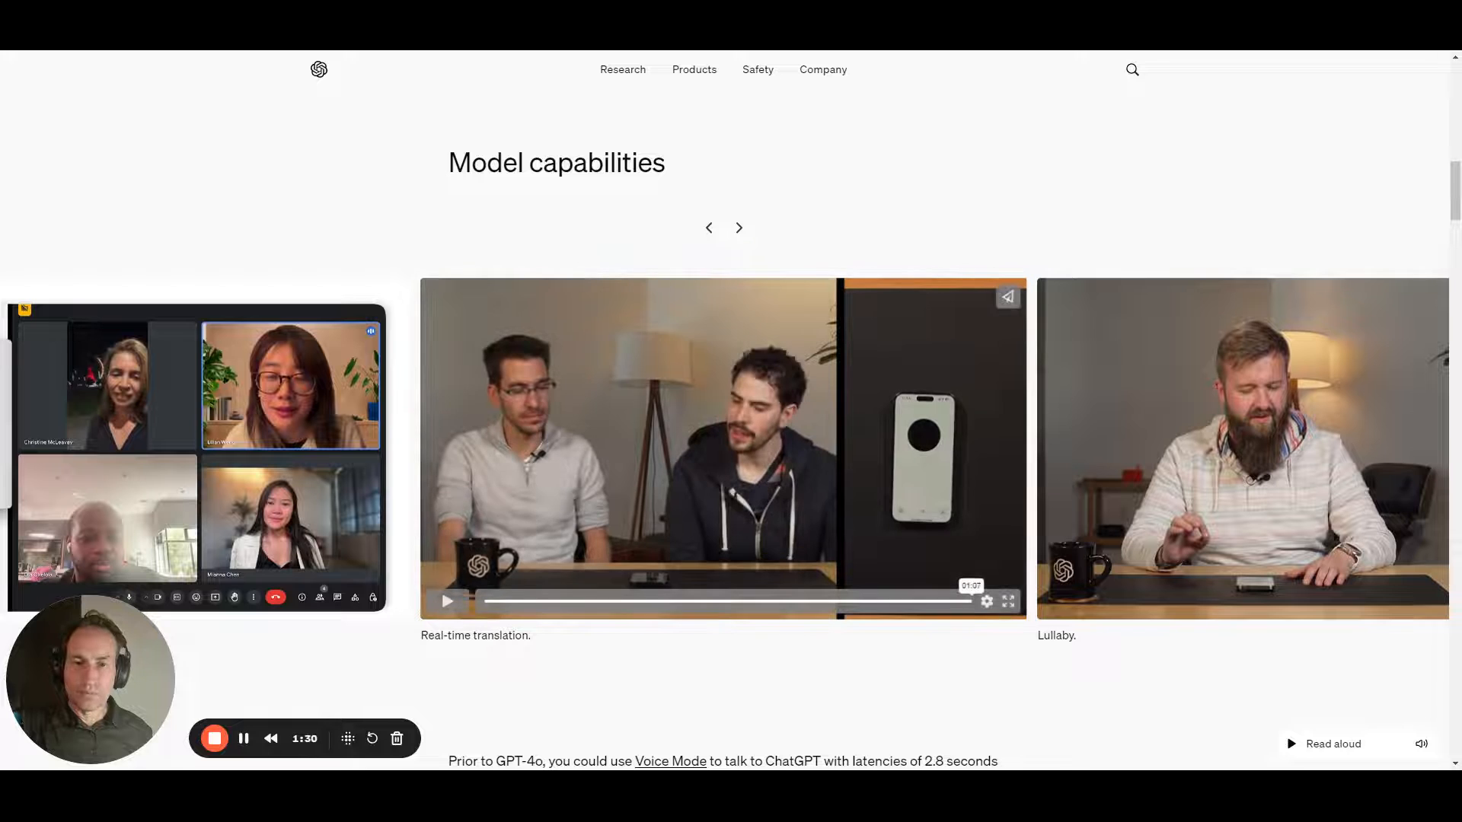
Step: Move the Model capabilities carousel two places forward to the Customer service demo
click(738, 227)
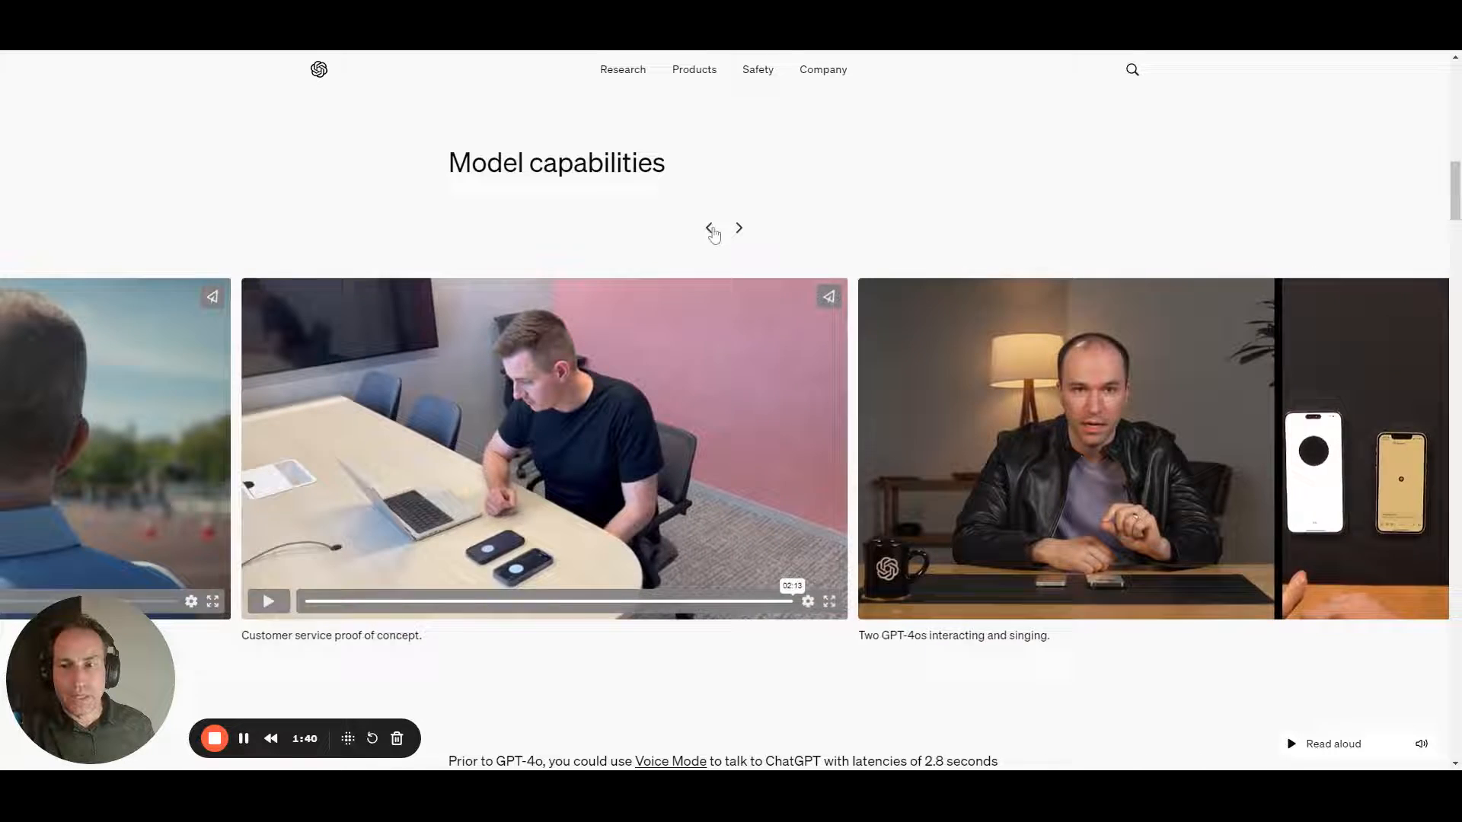
click(710, 227)
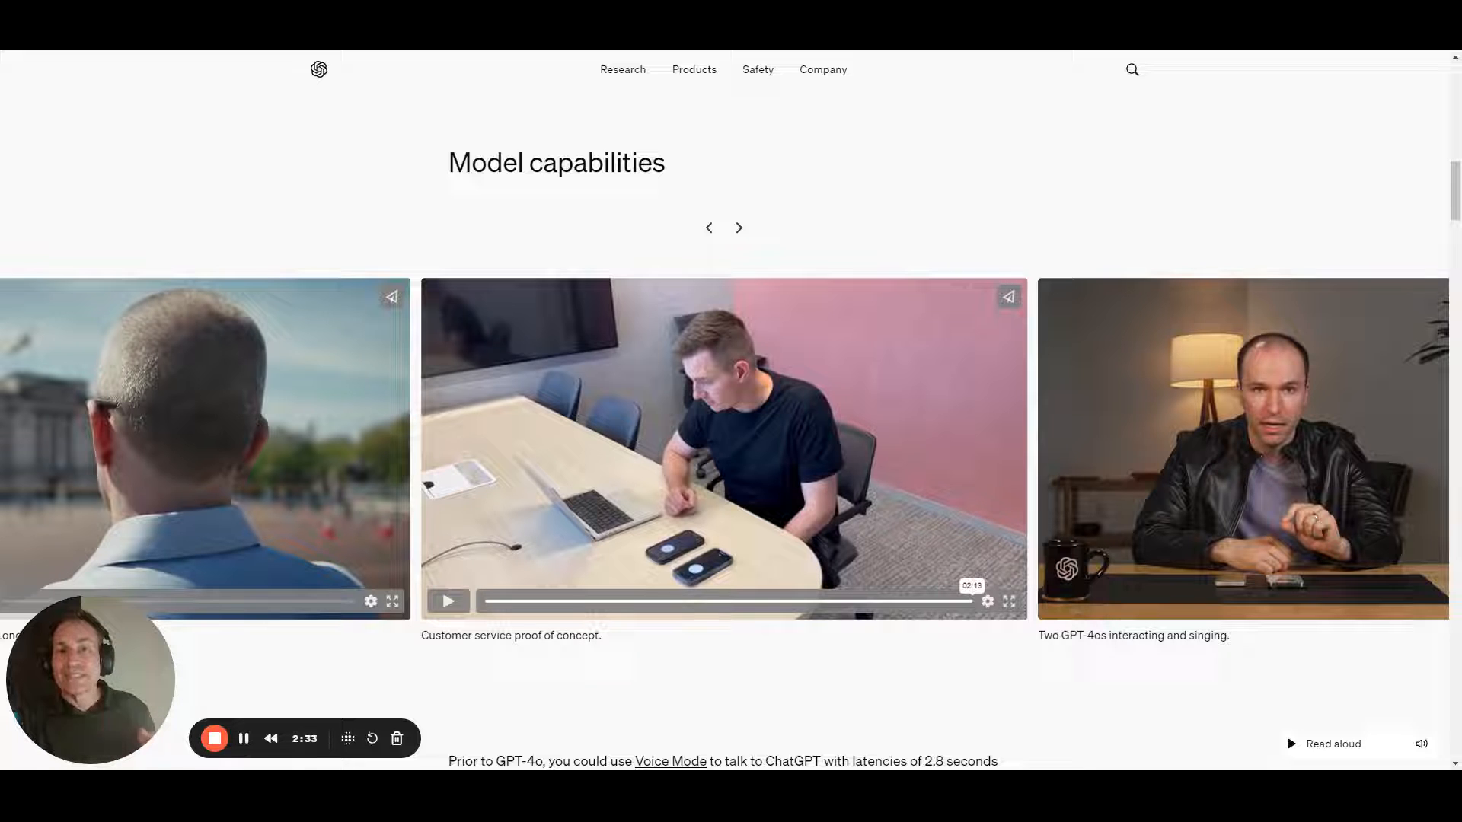
Step: Play the Customer service proof of concept video and pause it near the end
click(448, 601)
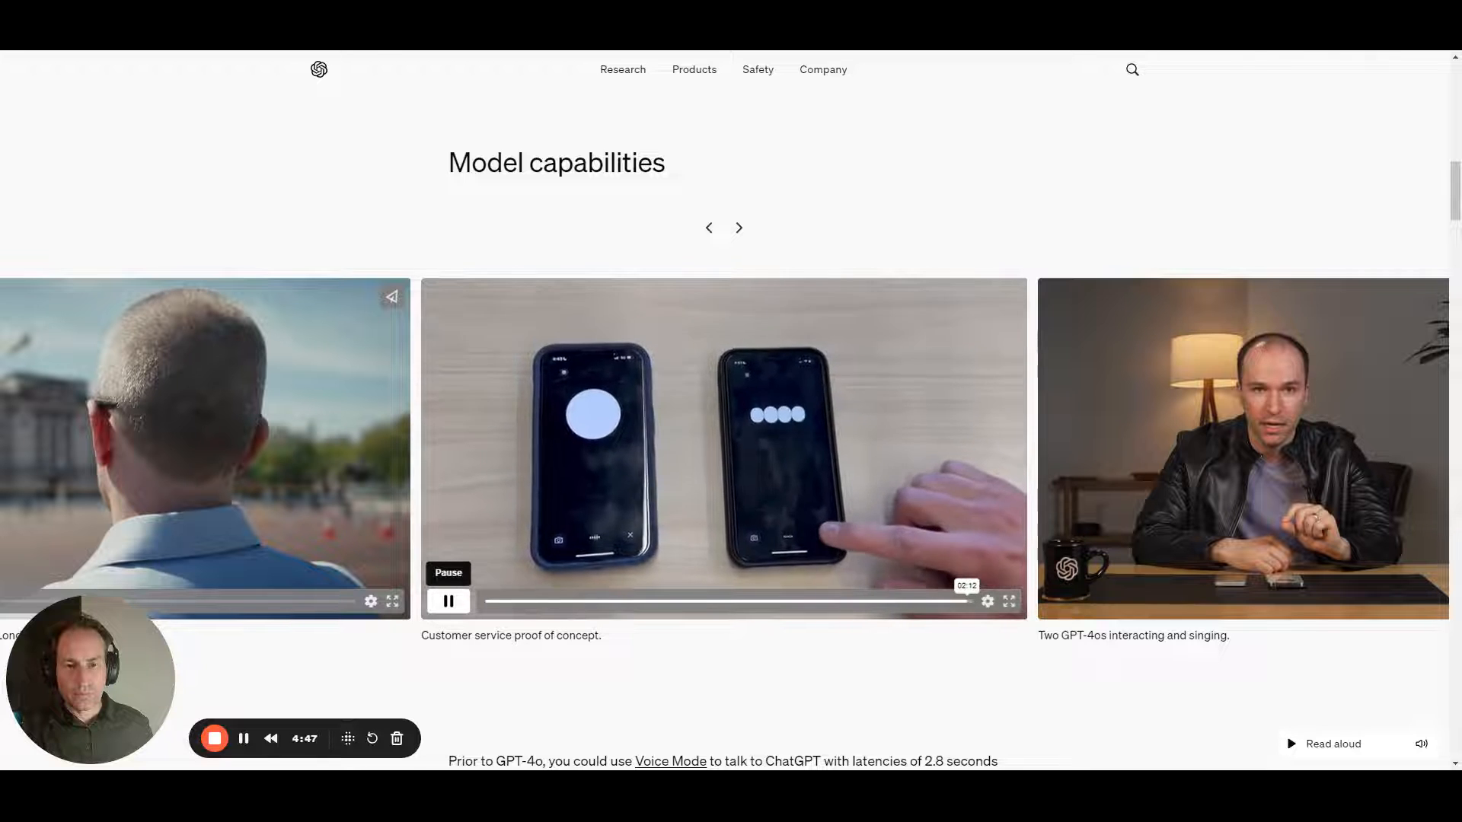
click(448, 601)
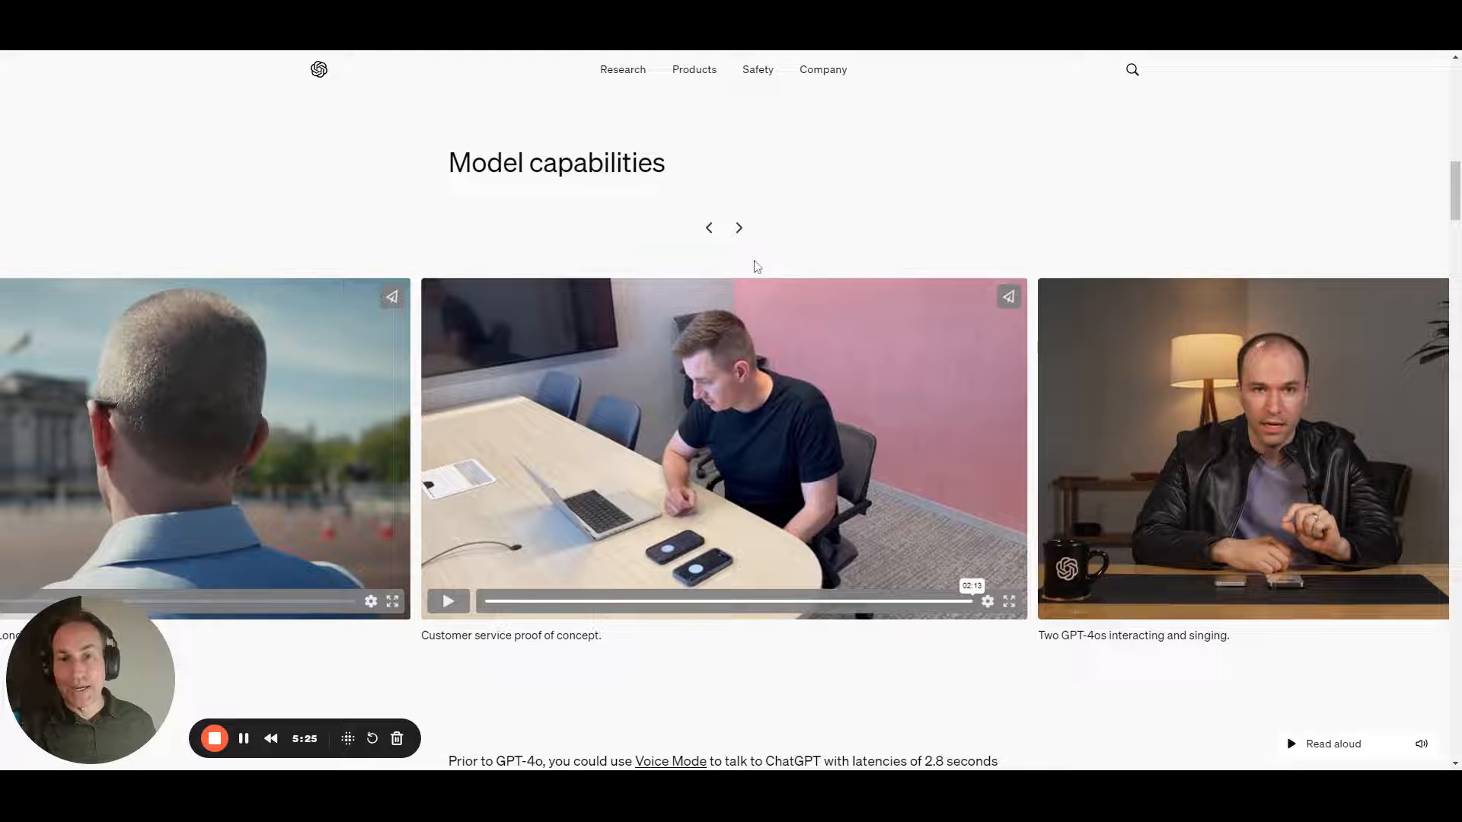
Step: Advance the carousel to the Interview prep demo and start playing it
click(738, 227)
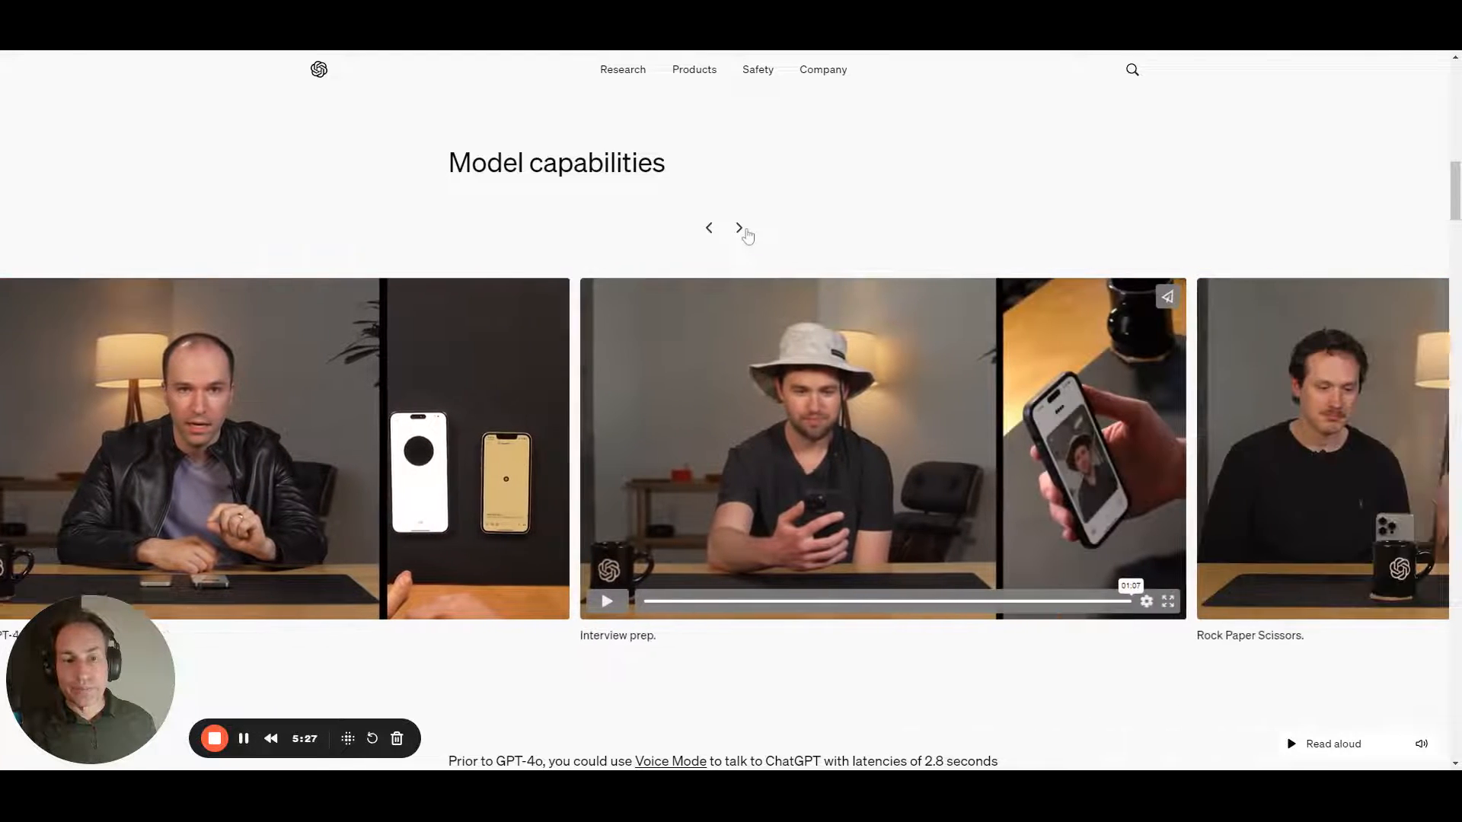
click(738, 227)
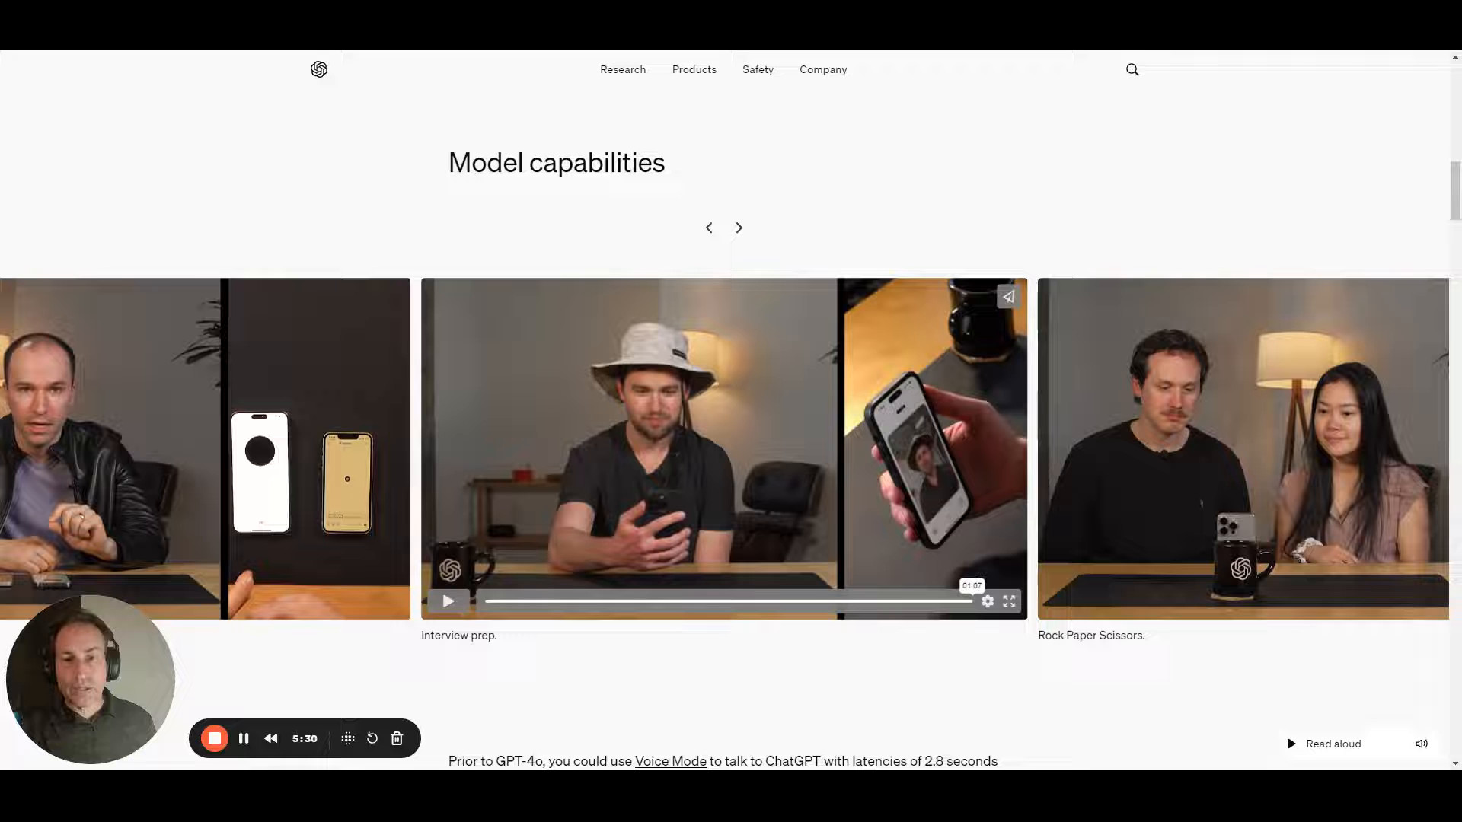
mouse_move(780, 569)
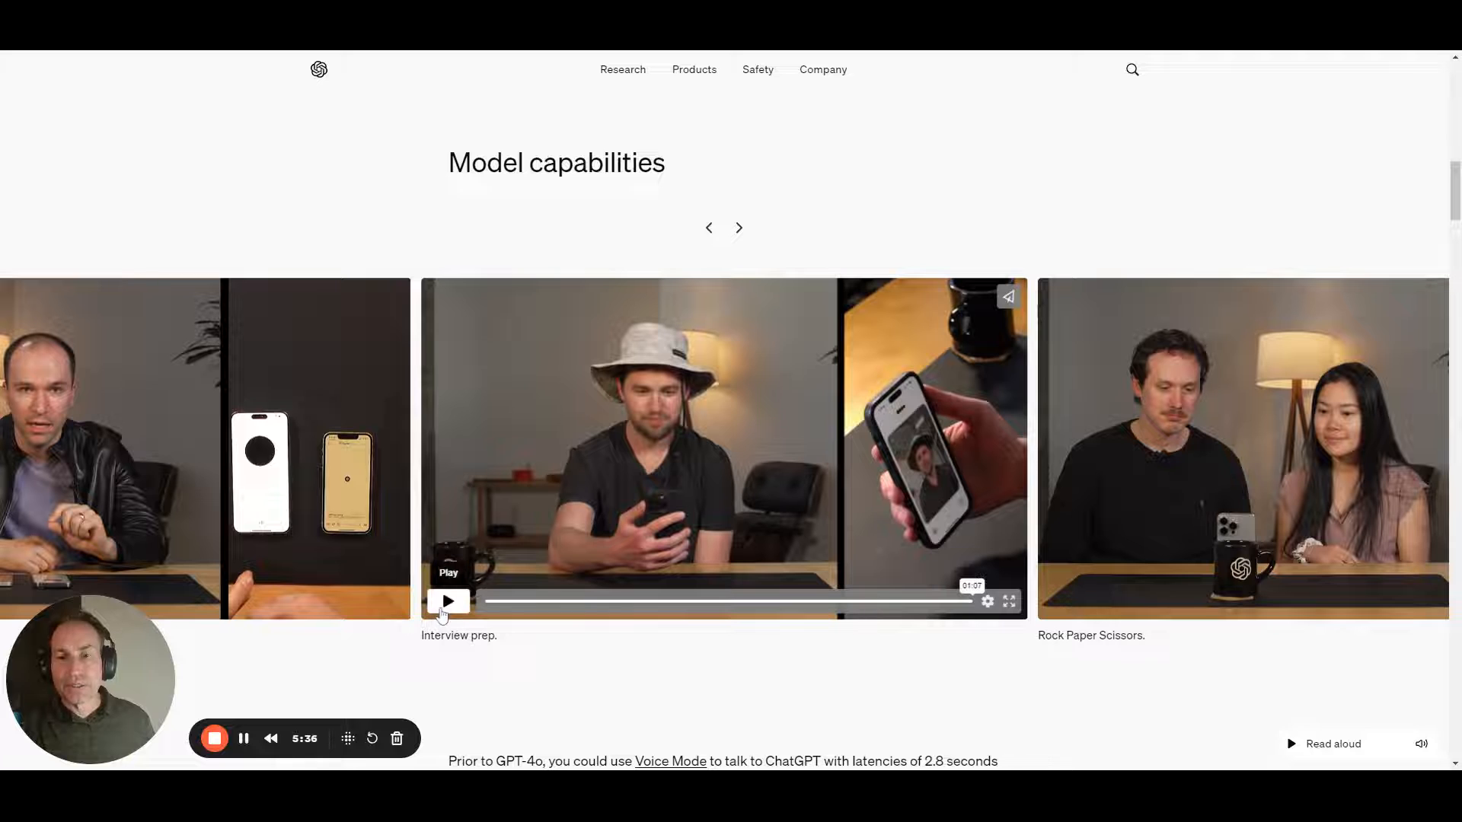
click(448, 601)
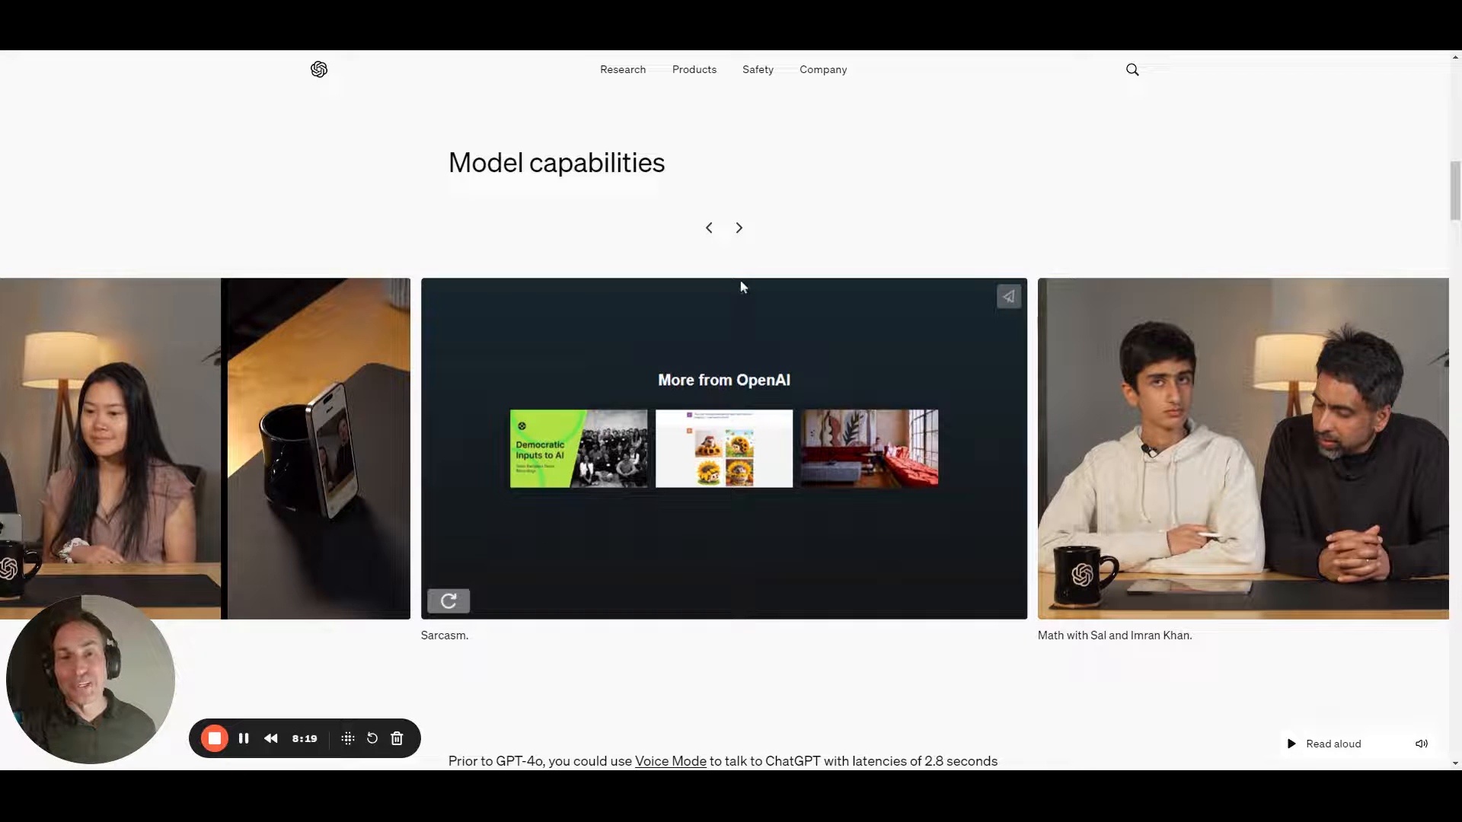
Step: Advance the carousel to the Math with Sal and Imran Khan demo and play it
click(738, 227)
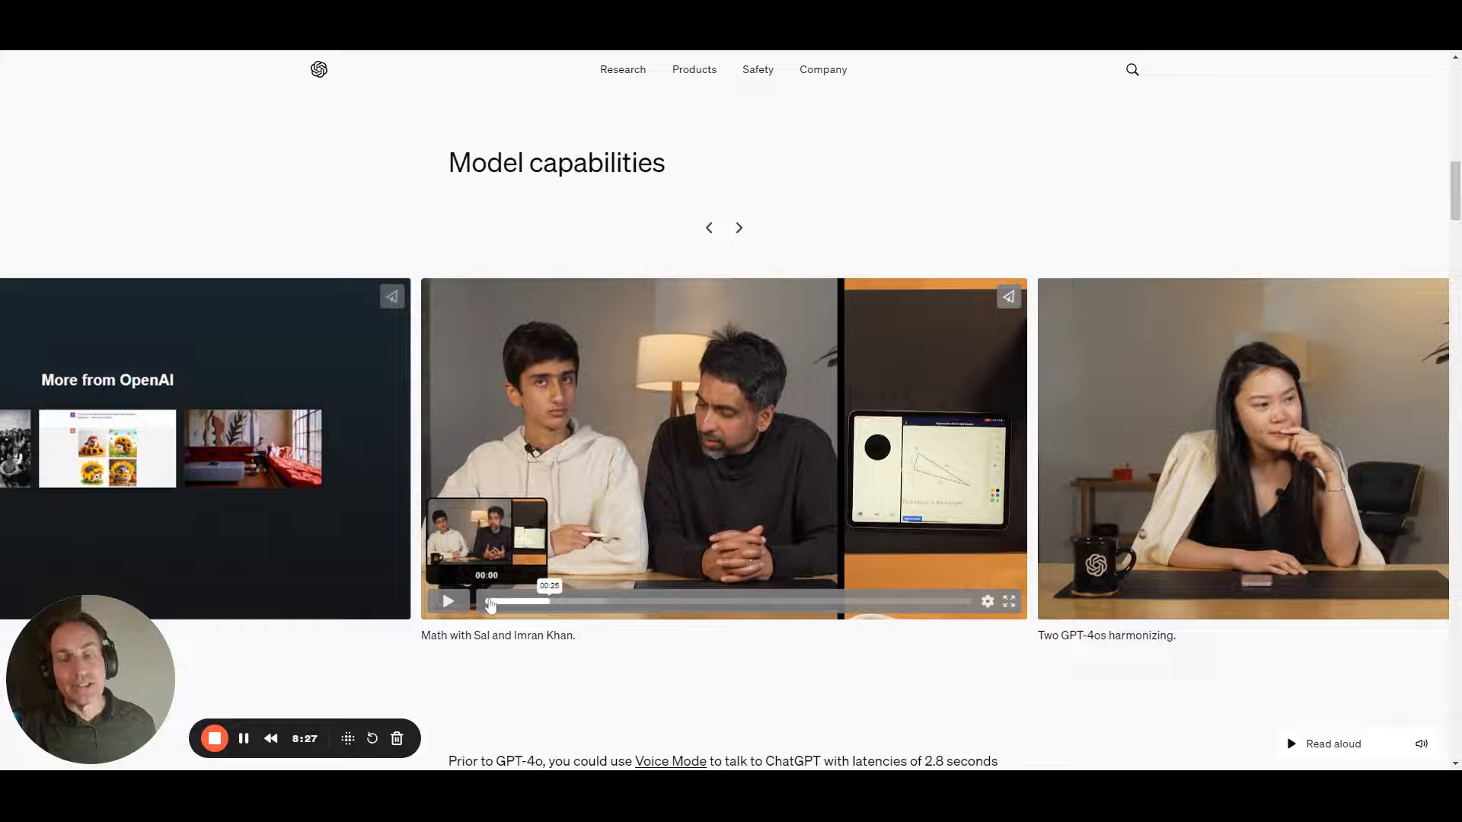
click(448, 601)
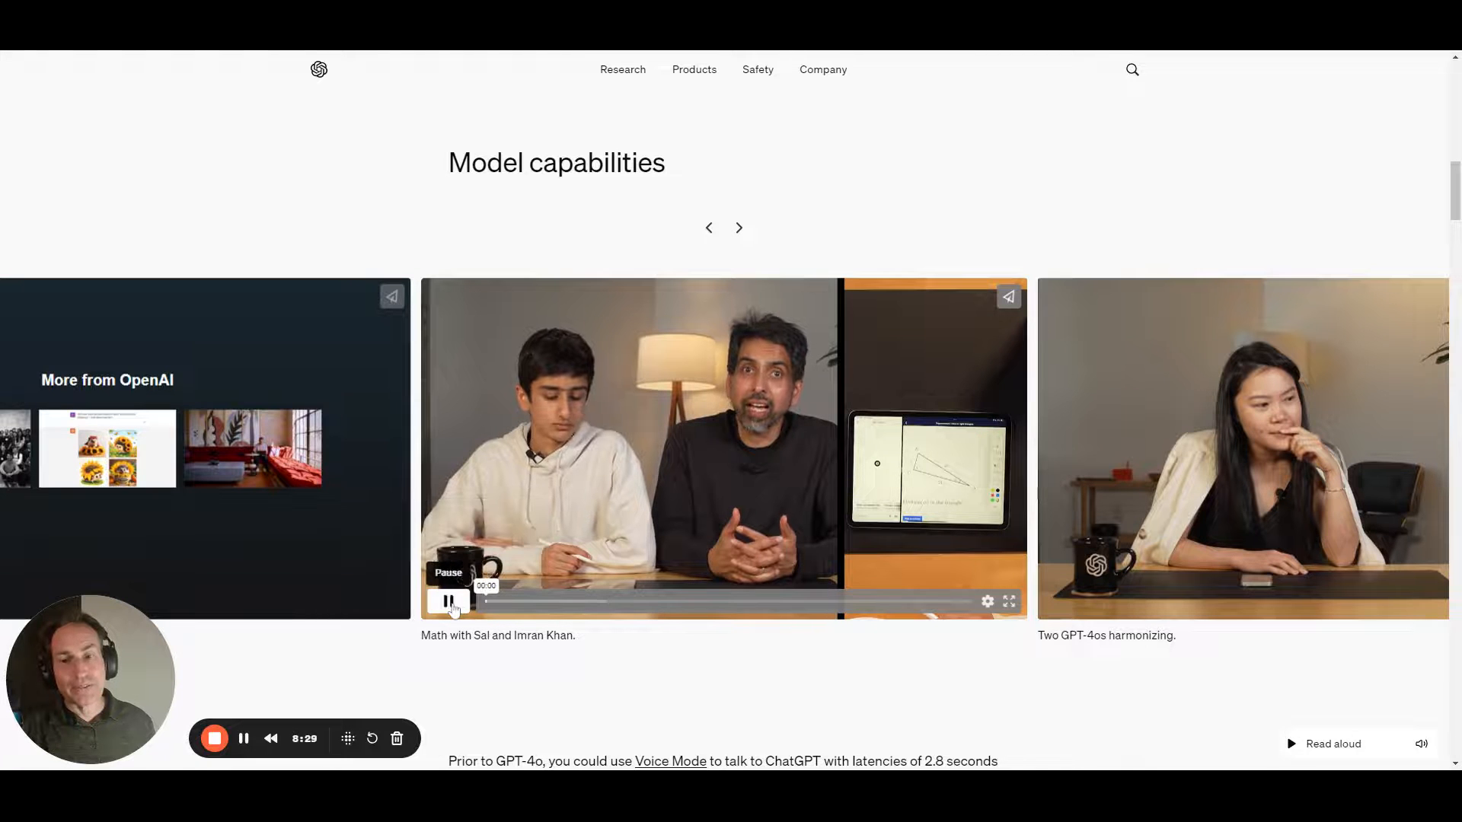